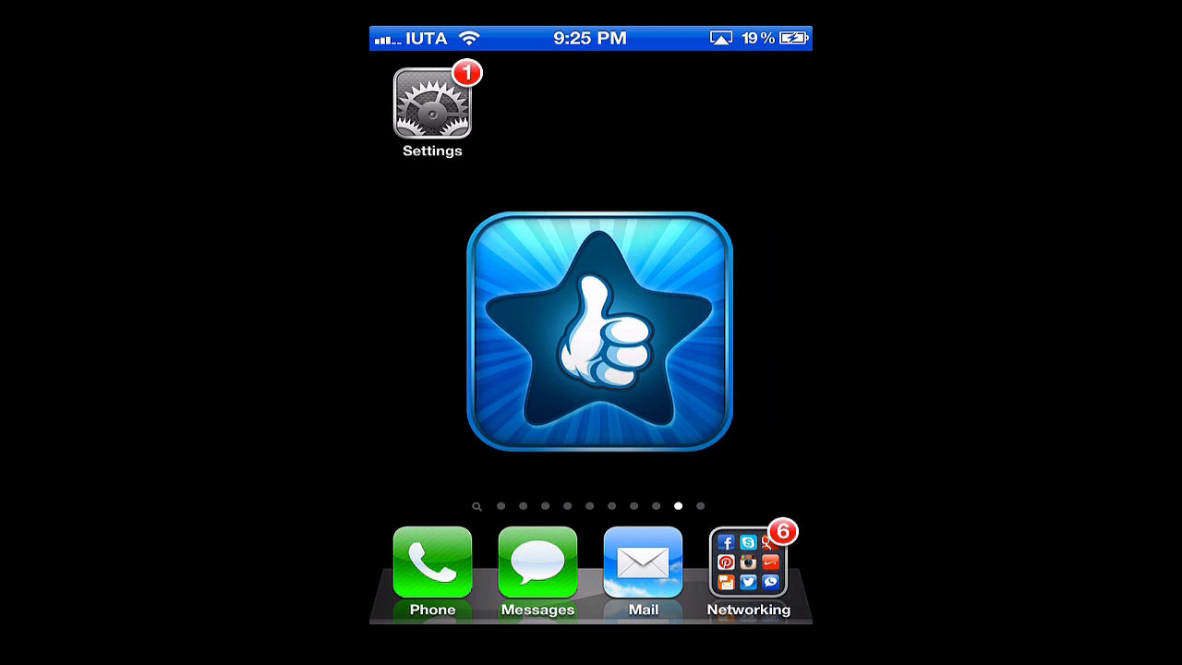
# - Launch Settings from the home screen and browse down its main list
pyautogui.click(432, 111)
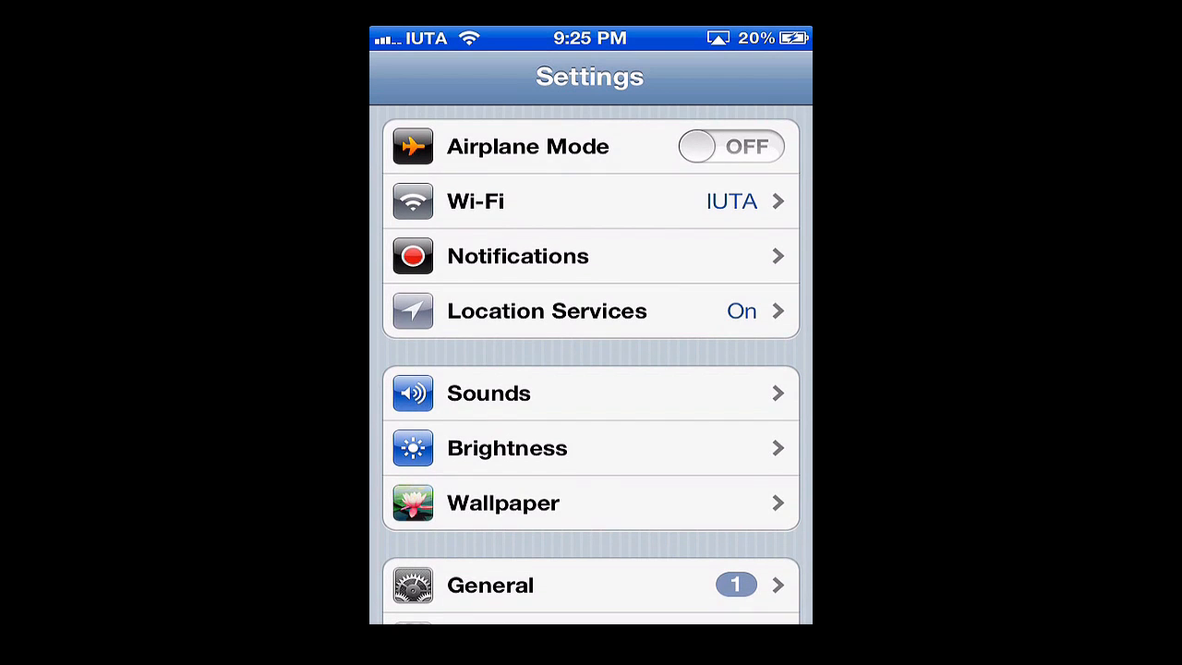
pyautogui.scroll(-3)
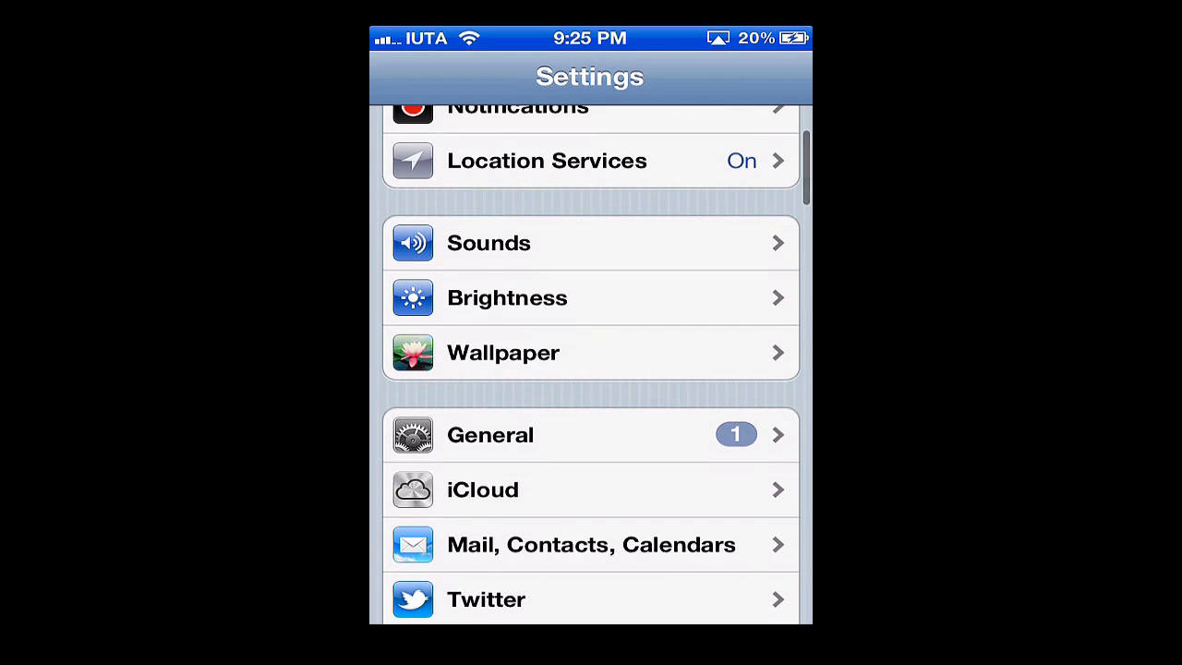
# - Go into Sounds > Text Tone, where Electronic is currently checked
pyautogui.click(591, 244)
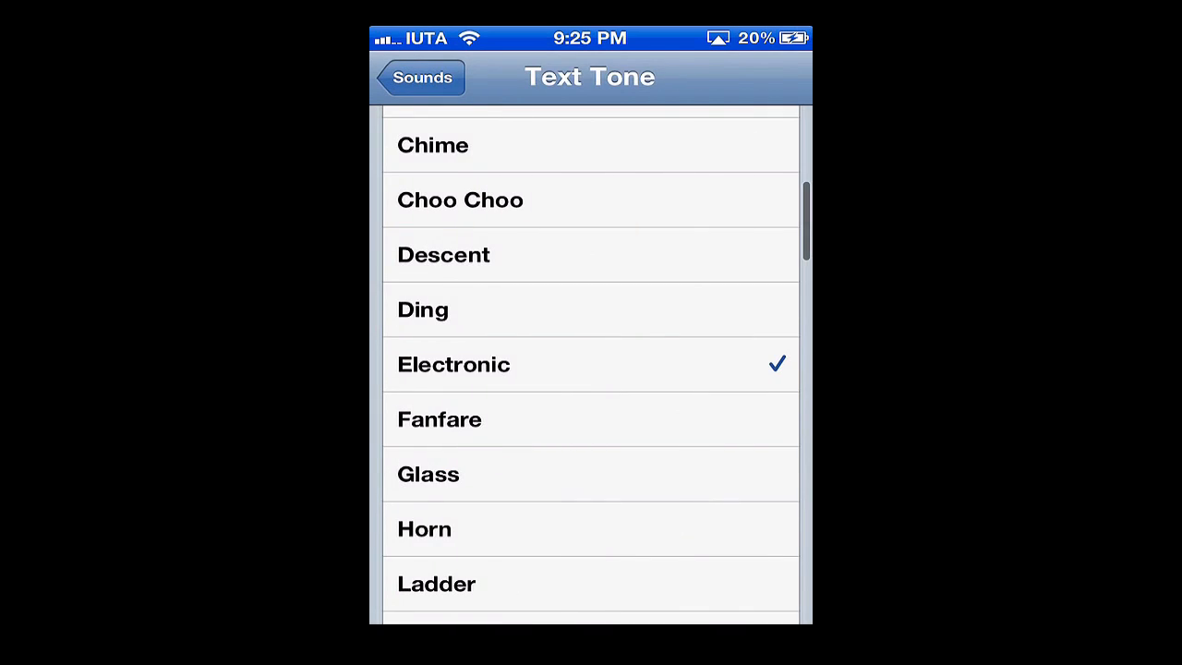
pyautogui.scroll(3)
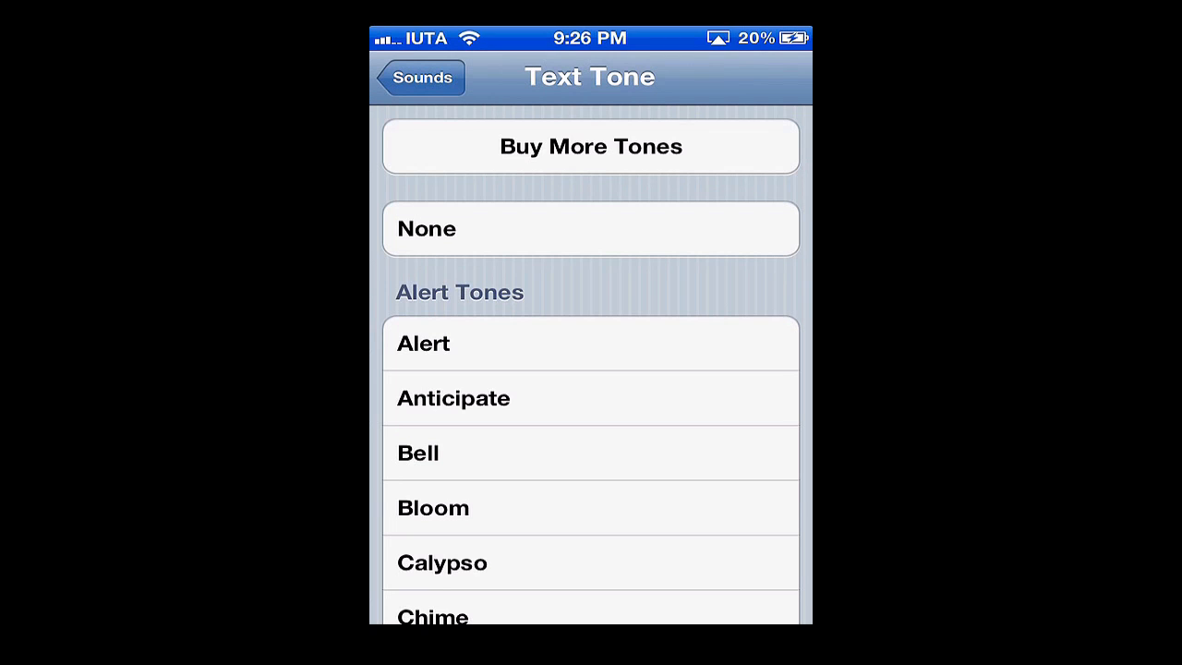
# - Select Bell under Alert Tones as the text message tone
pyautogui.scroll(3)
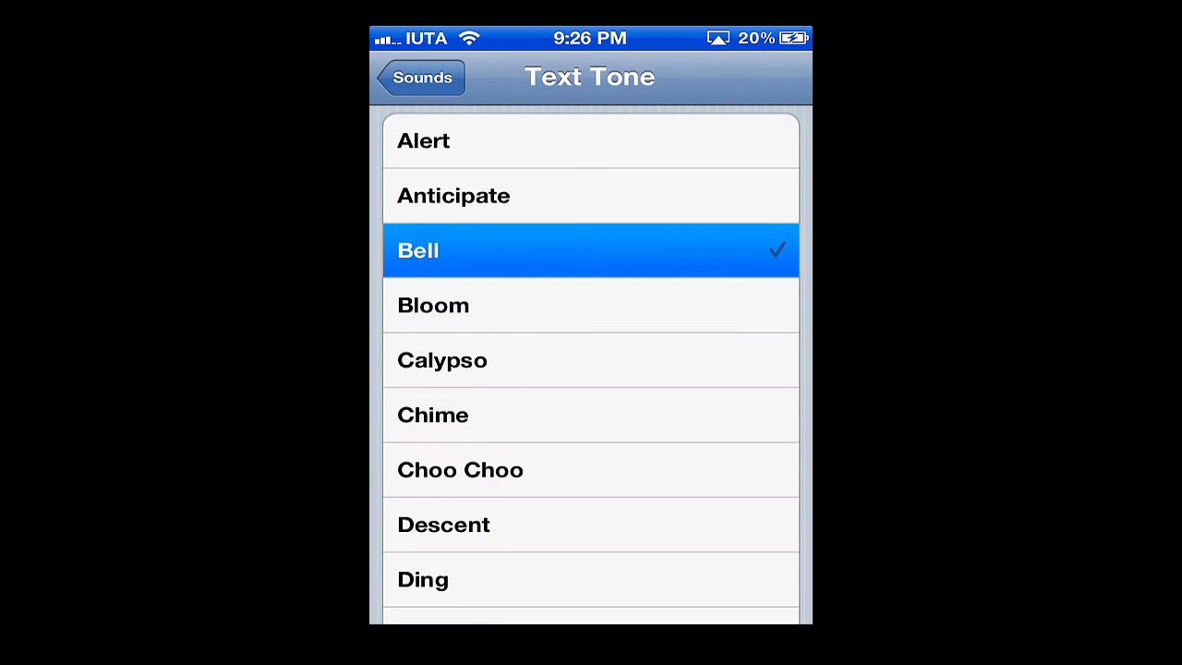
pyautogui.click(592, 252)
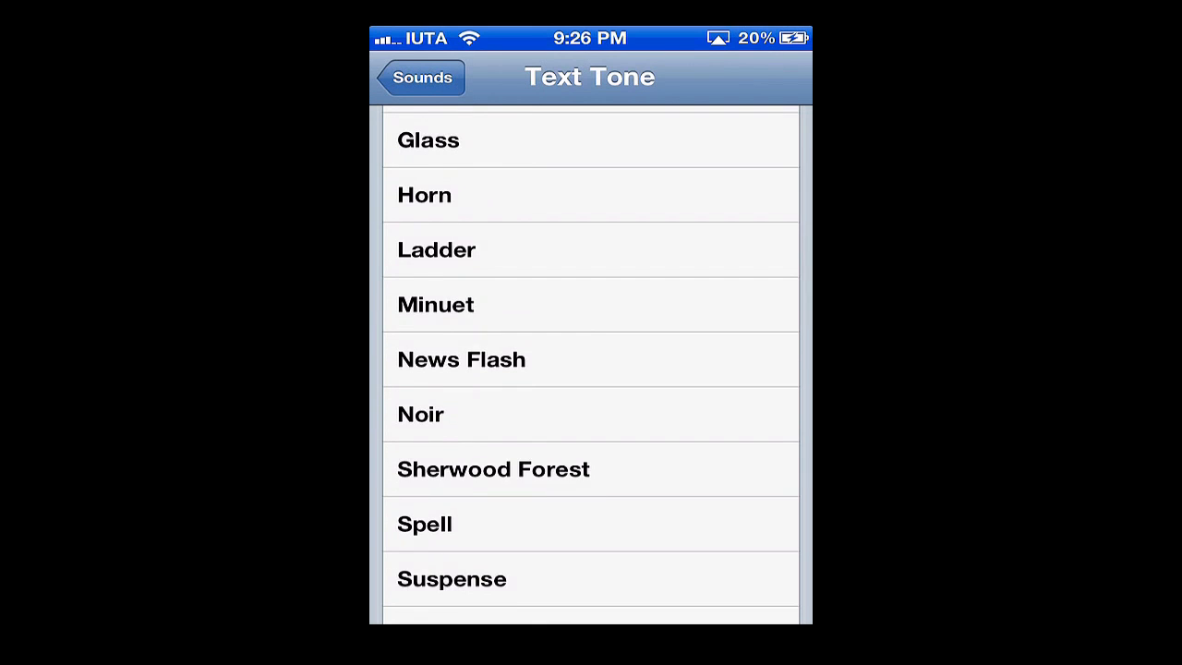
pyautogui.scroll(-3)
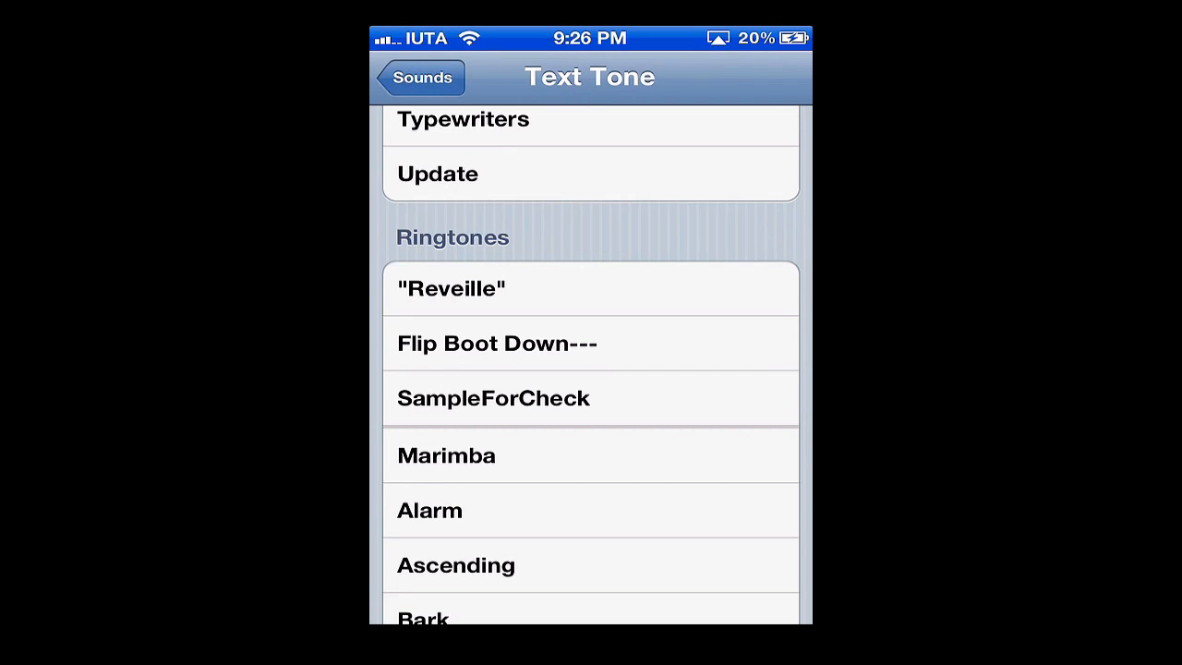
# - Browse the Ringtones for Bell Tower, then return to Electronic as the text tone
pyautogui.scroll(-3)
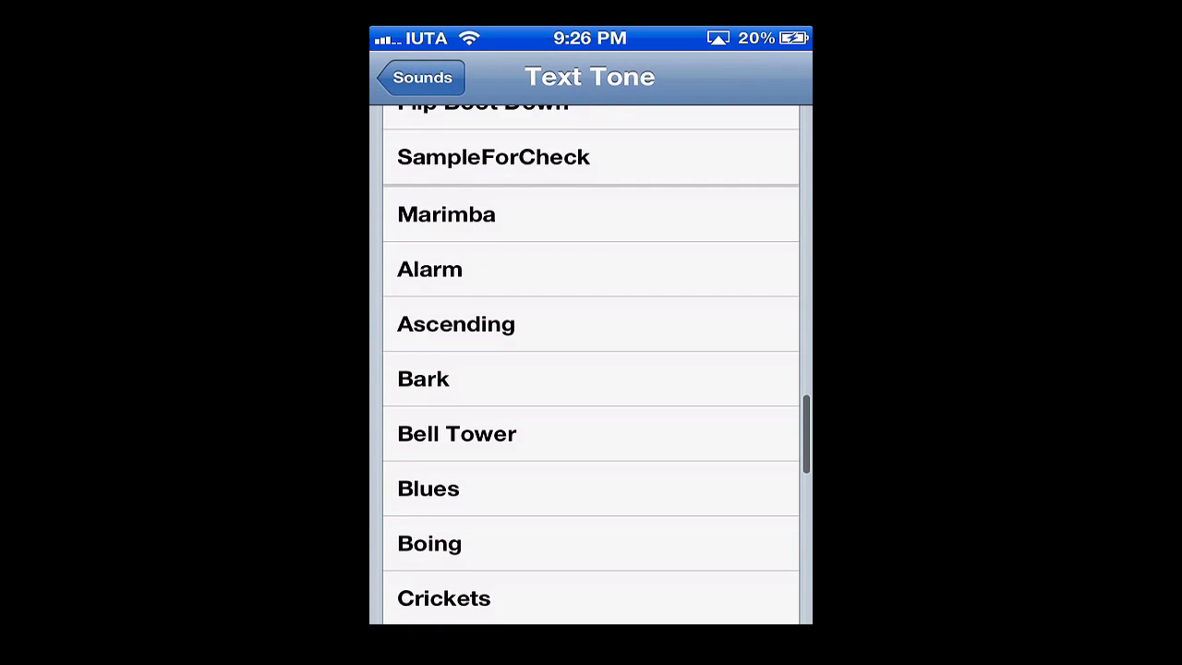
pyautogui.scroll(3)
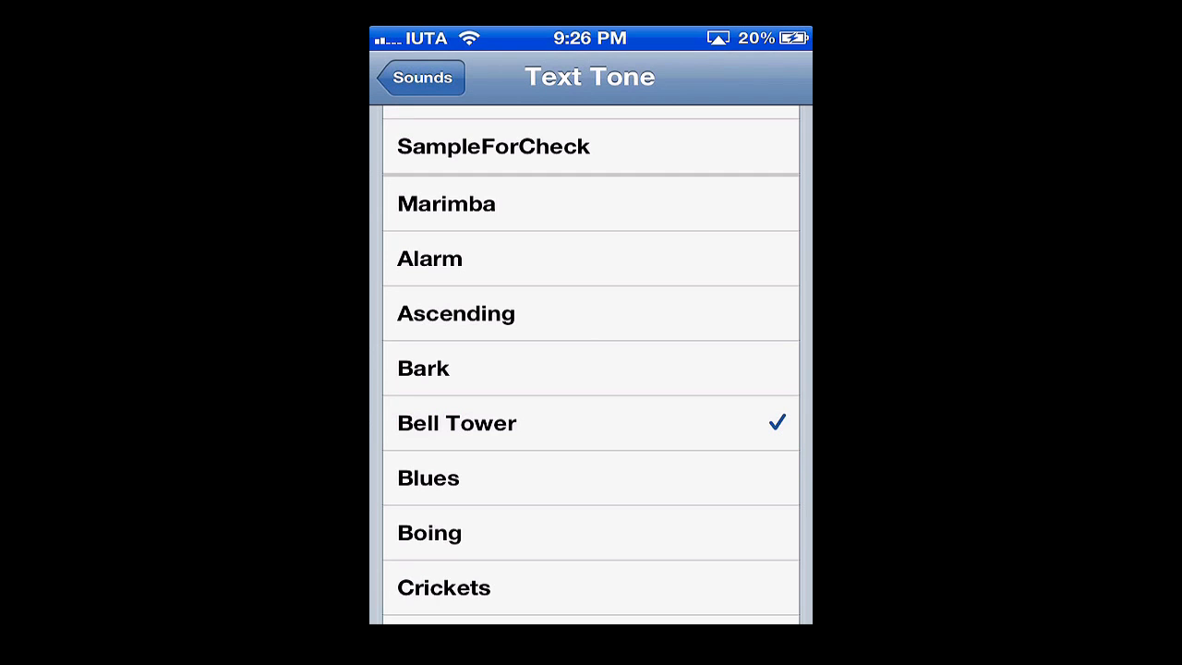
pyautogui.scroll(-3)
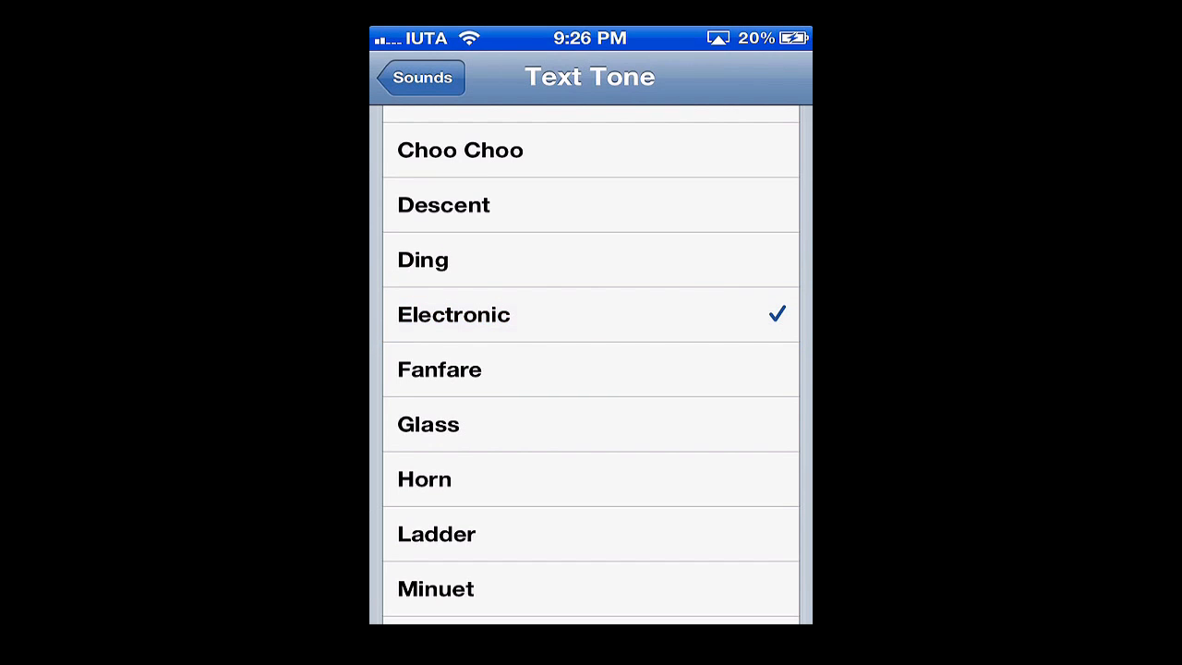
# - Back out of Text Tone to Settings and return to the home screen
pyautogui.click(421, 78)
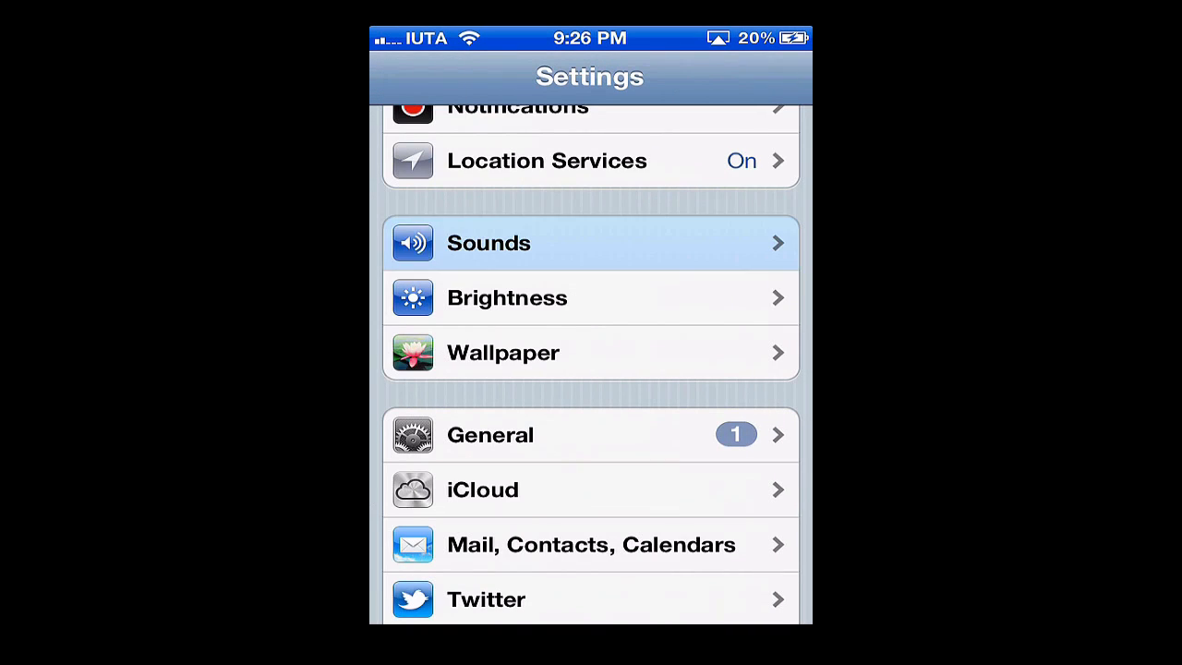
pyautogui.scroll(3)
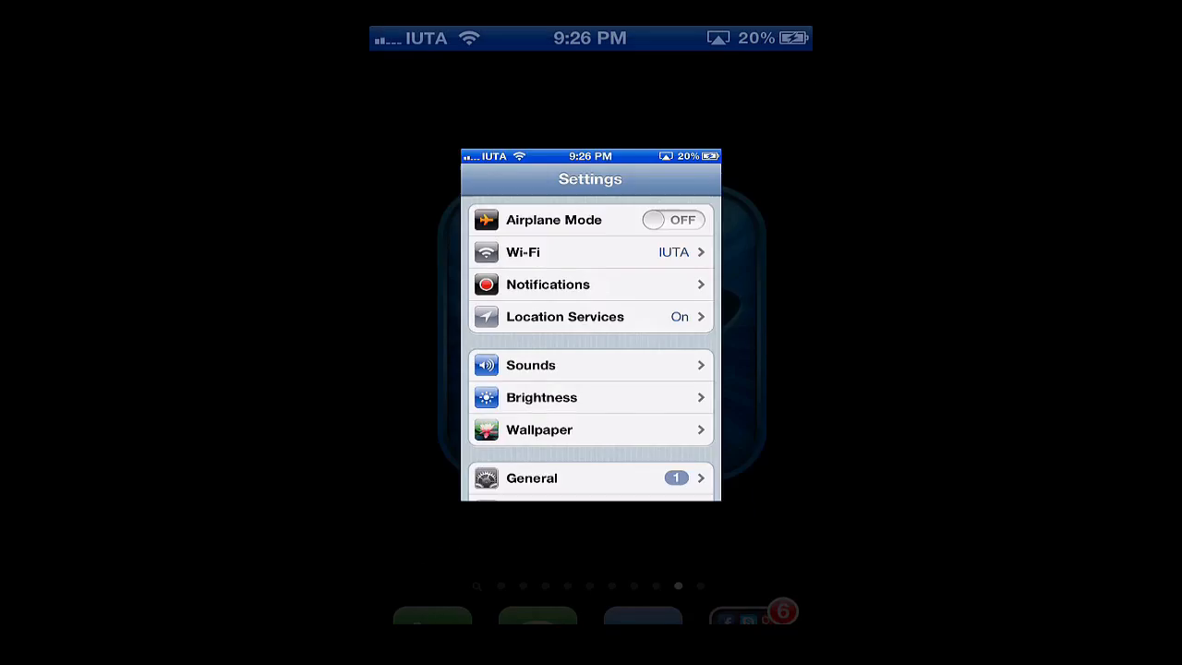
pyautogui.press('home')
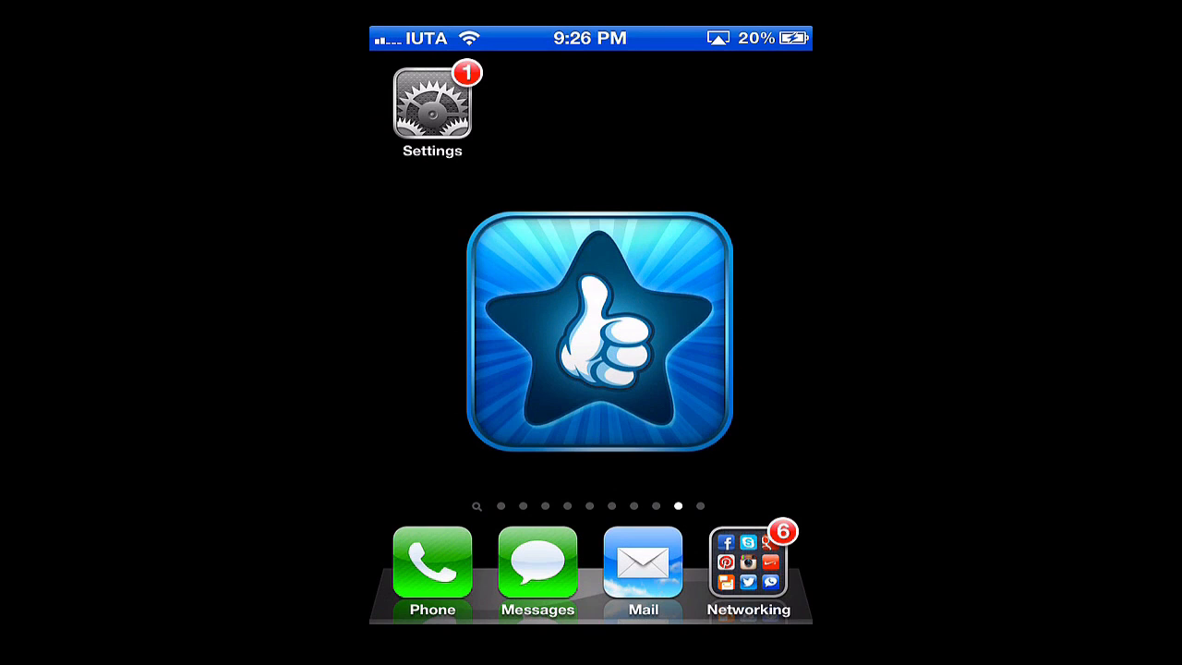